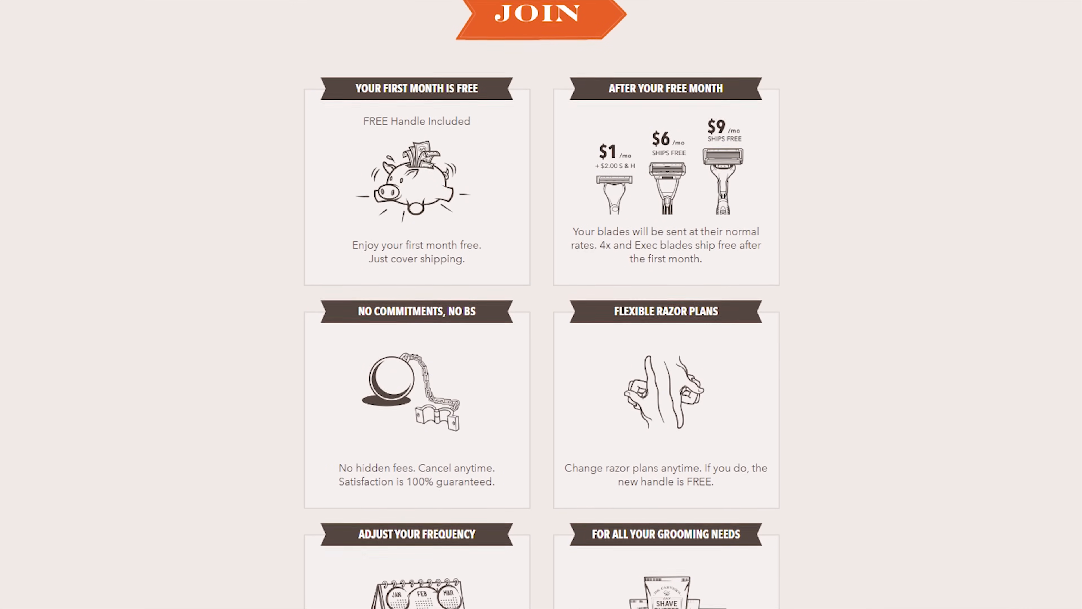
scroll(down, 3)
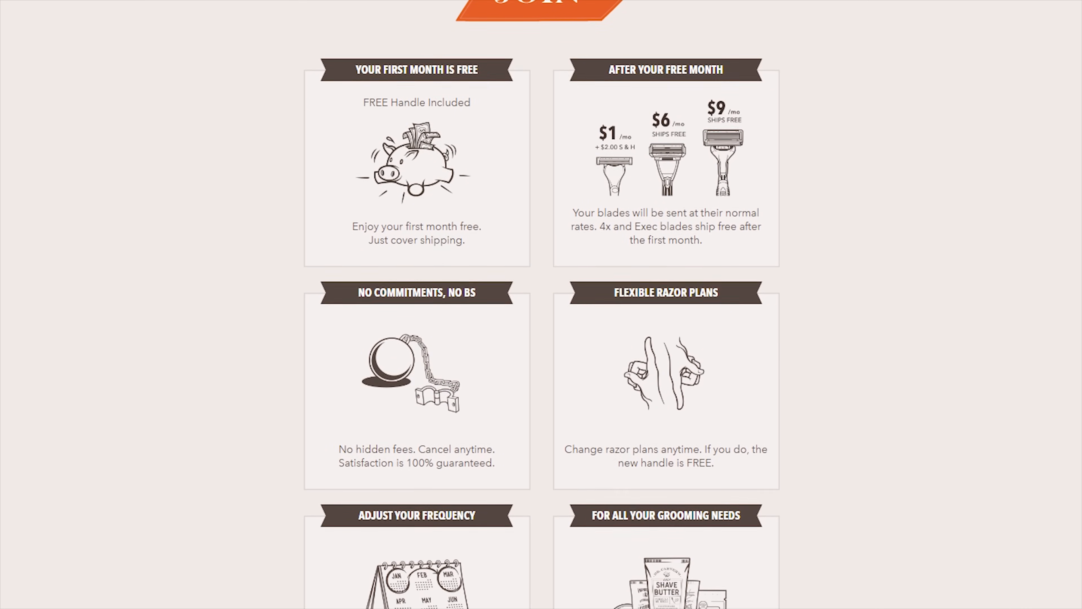
scroll(down, 3)
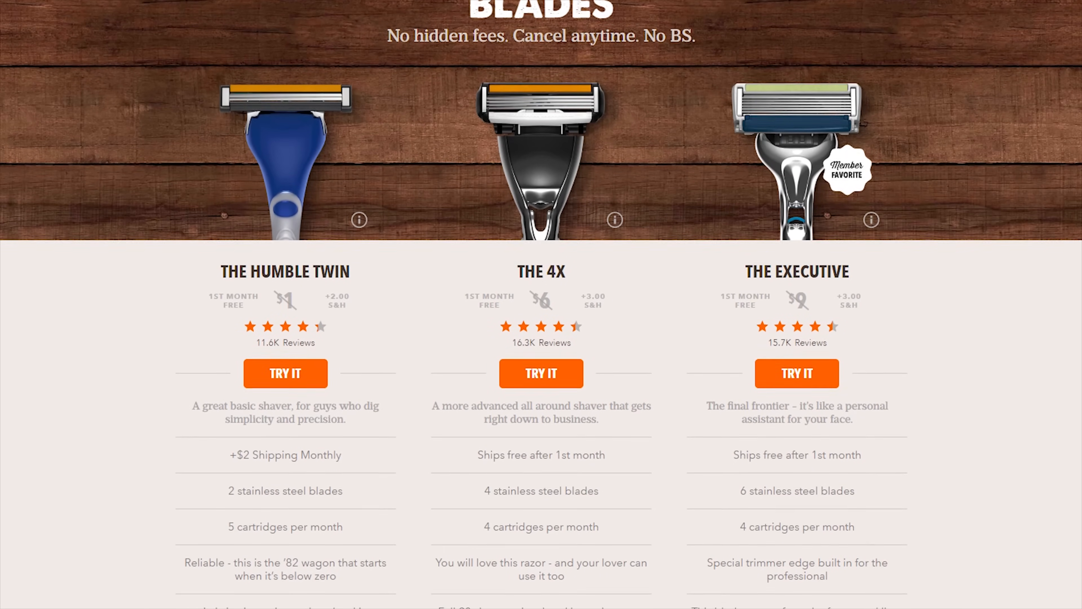
scroll(down, 3)
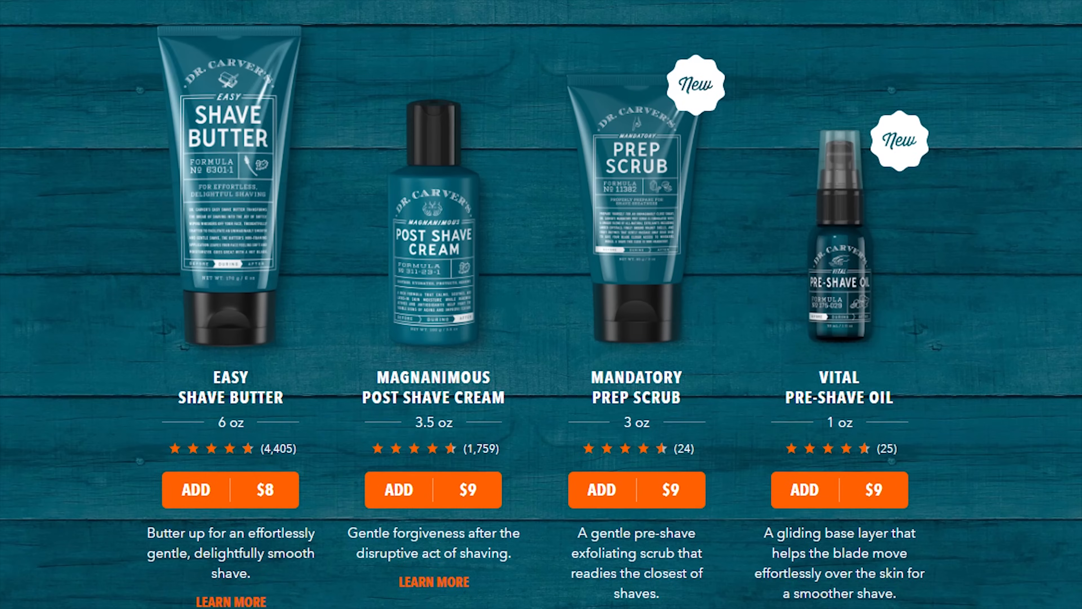
scroll(down, 3)
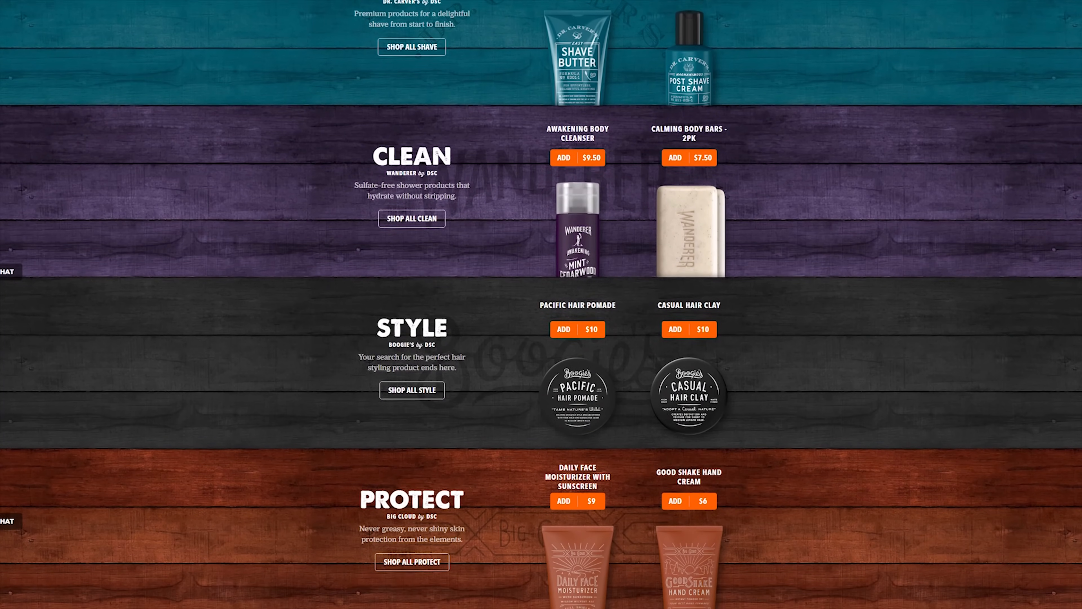